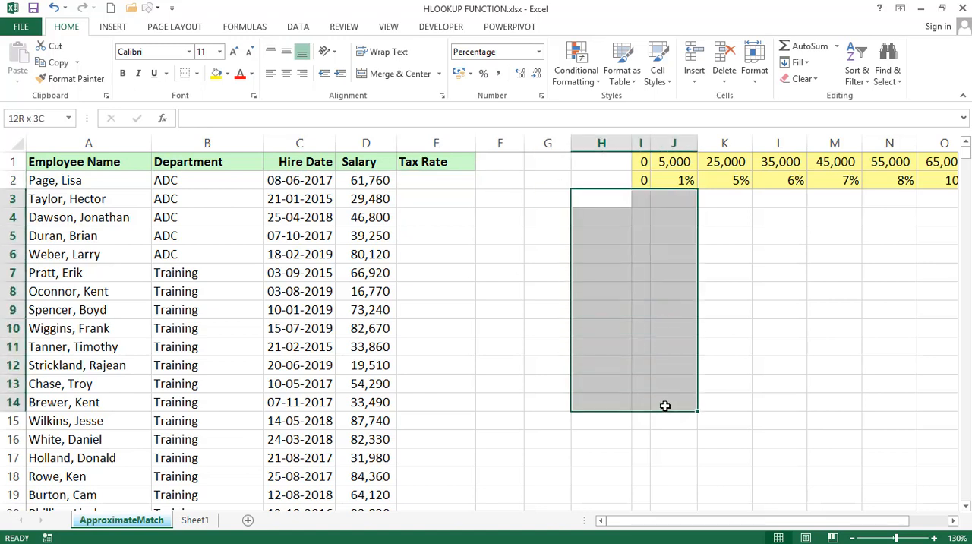
# - Begin =HLOOKUP( in E2 using salary cell D2 as the lookup value
pyautogui.click(641, 179)
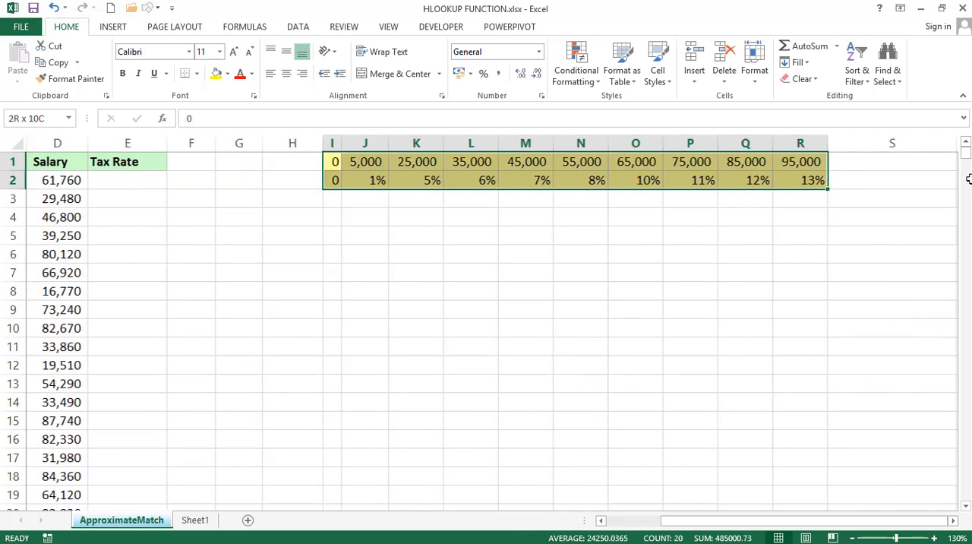
pyautogui.click(580, 180)
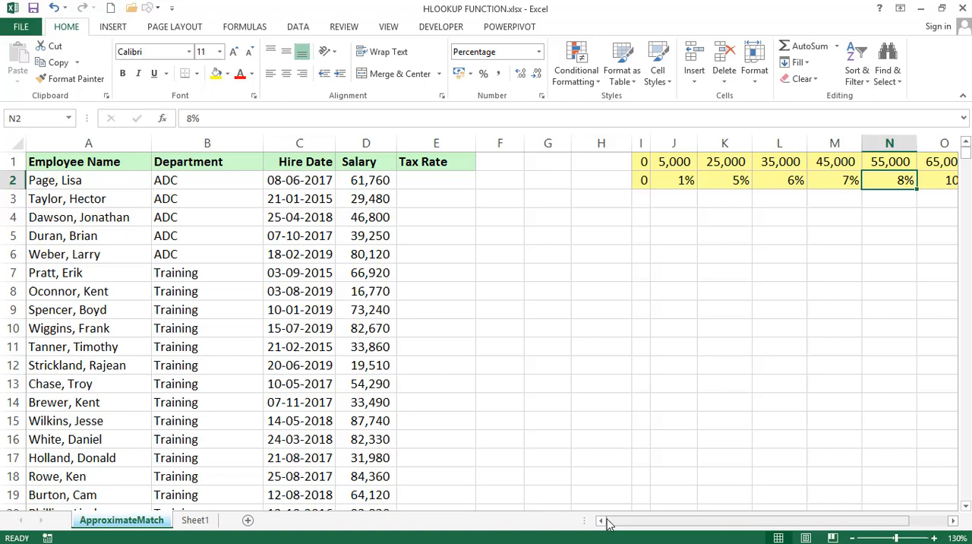
pyautogui.moveTo(469, 192)
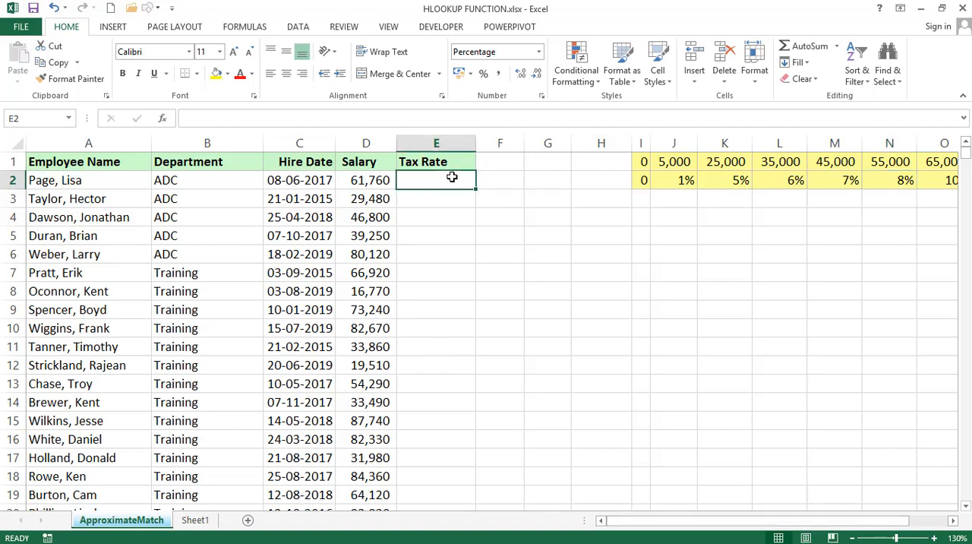
pyautogui.write('=H')
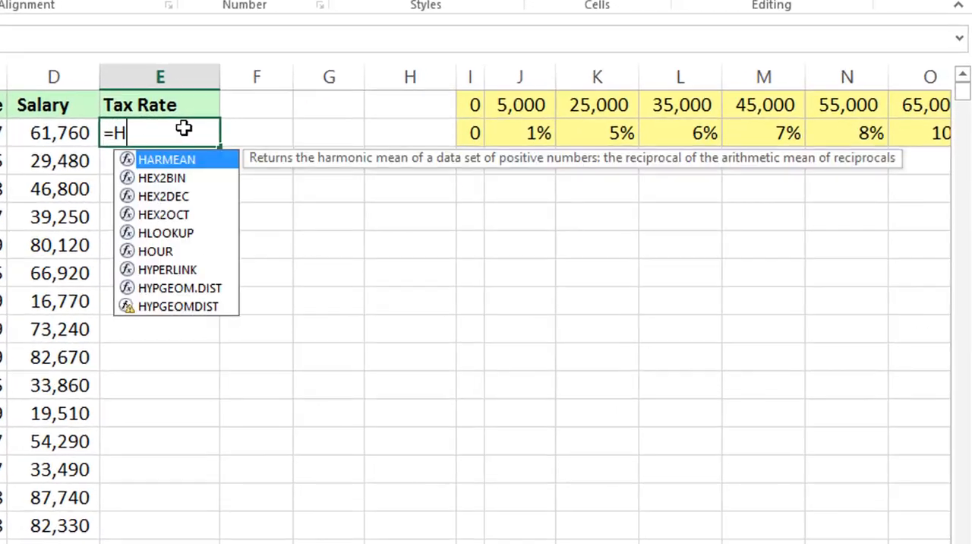
pyautogui.write('LOOKUP(')
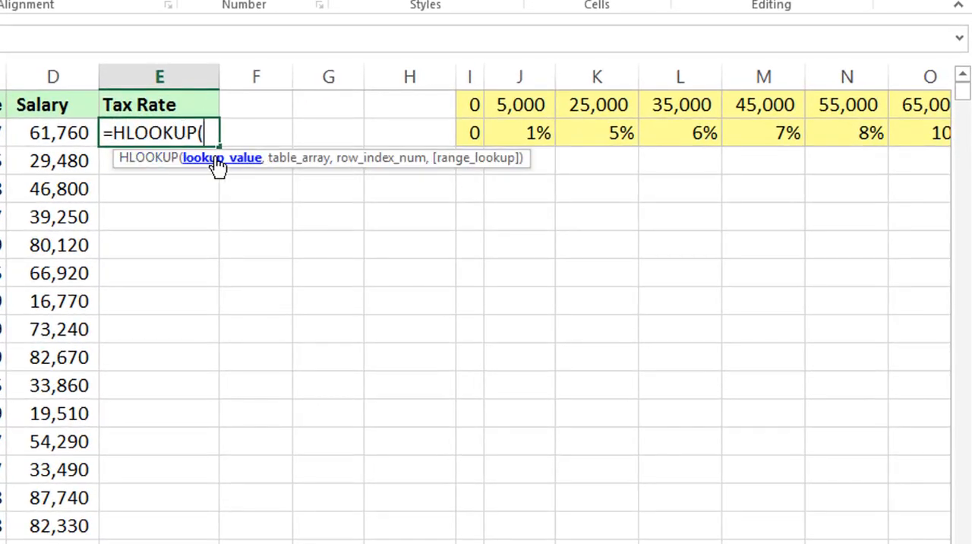
pyautogui.click(53, 133)
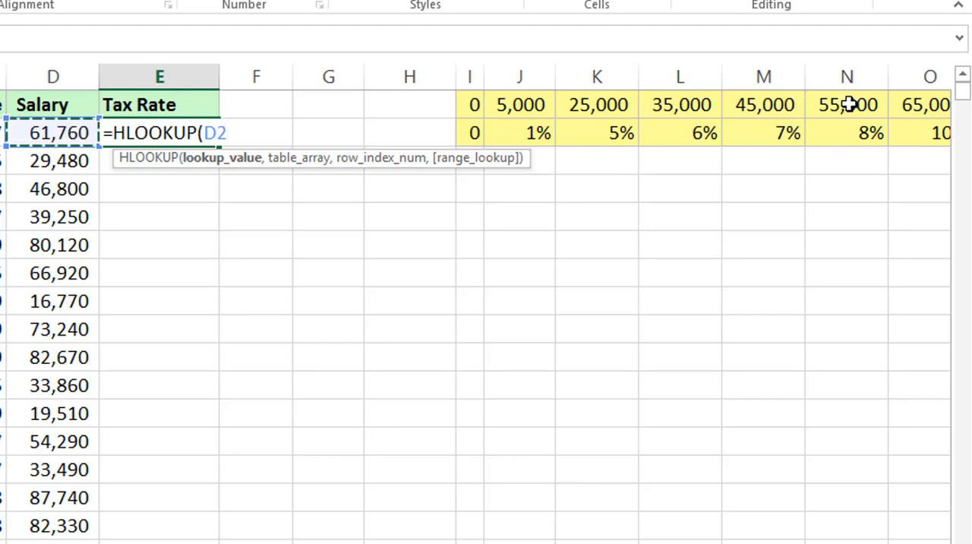
pyautogui.moveTo(524, 141)
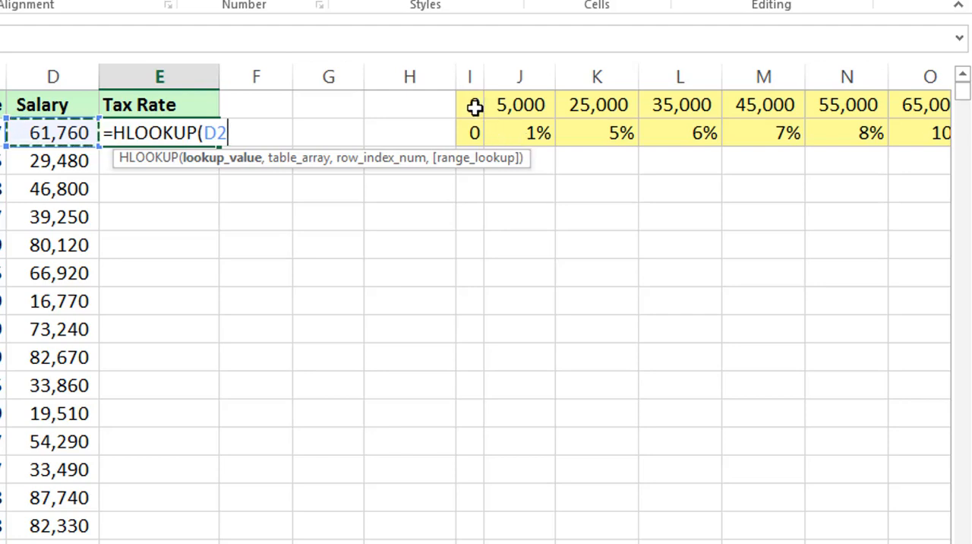
pyautogui.moveTo(475, 137)
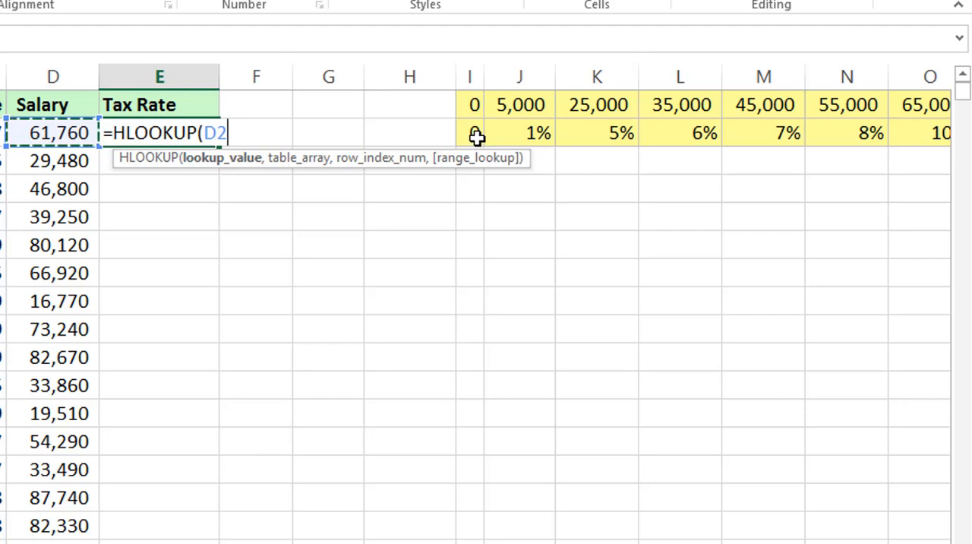
pyautogui.moveTo(520, 142)
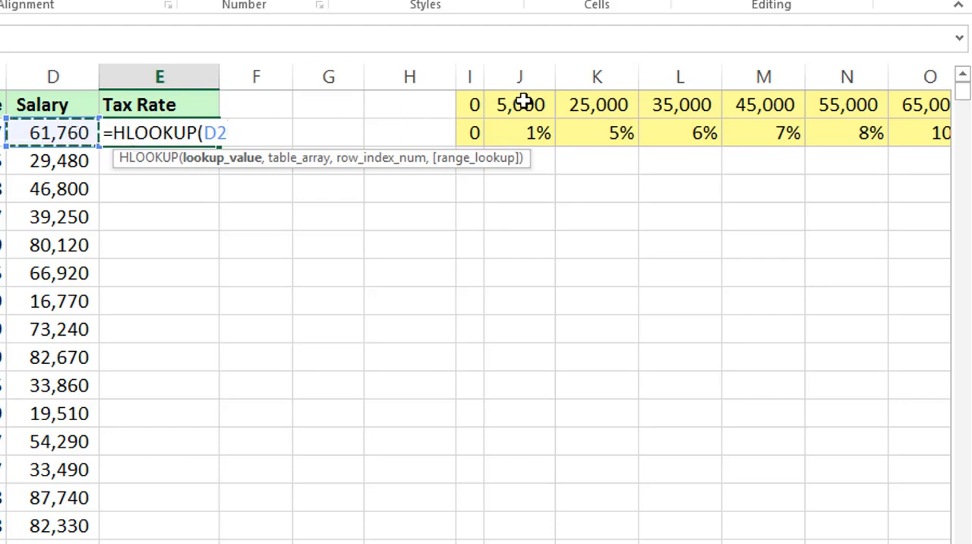
pyautogui.moveTo(591, 104)
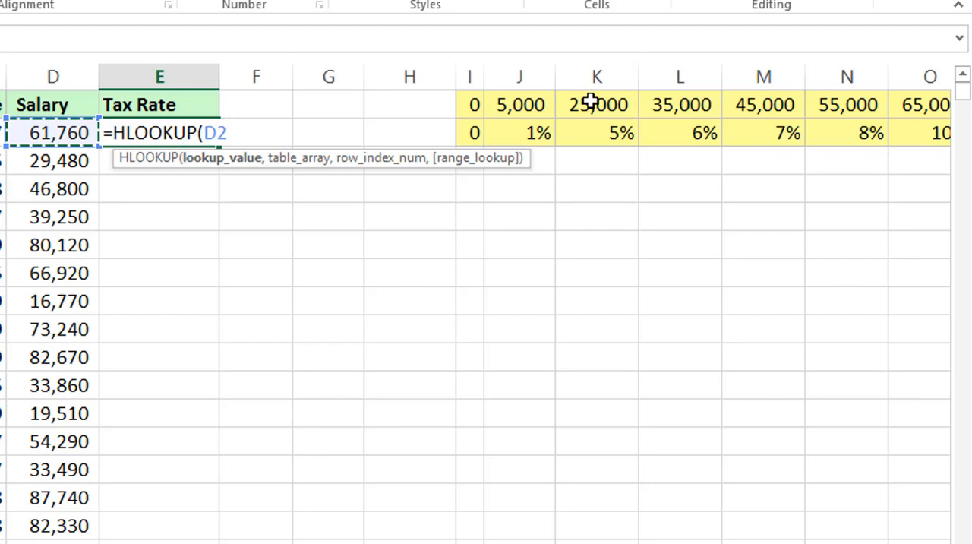
pyautogui.moveTo(588, 122)
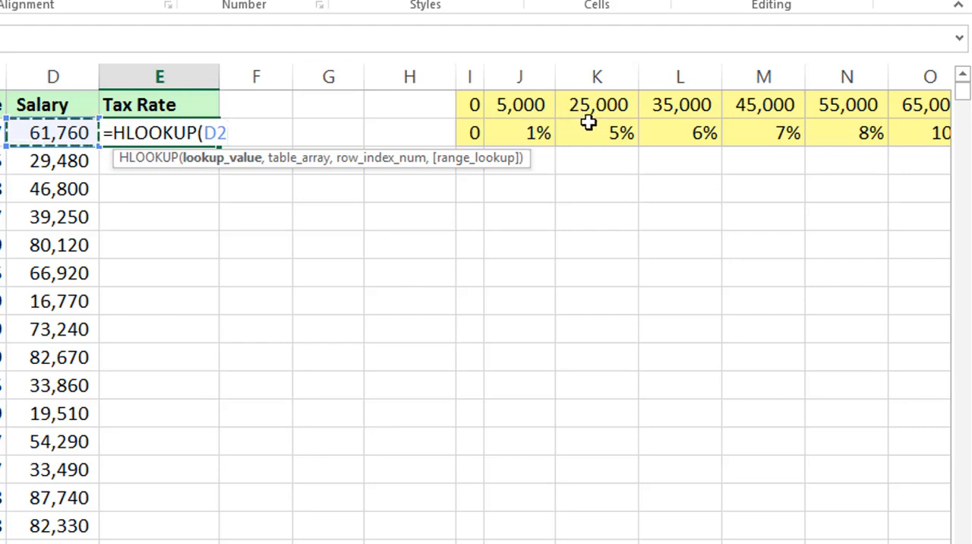
pyautogui.moveTo(598, 135)
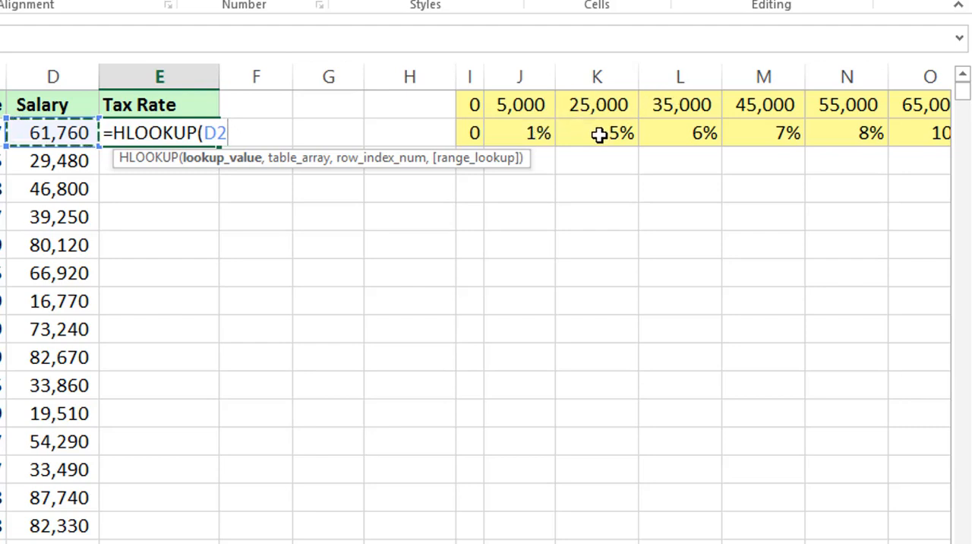
pyautogui.moveTo(871, 111)
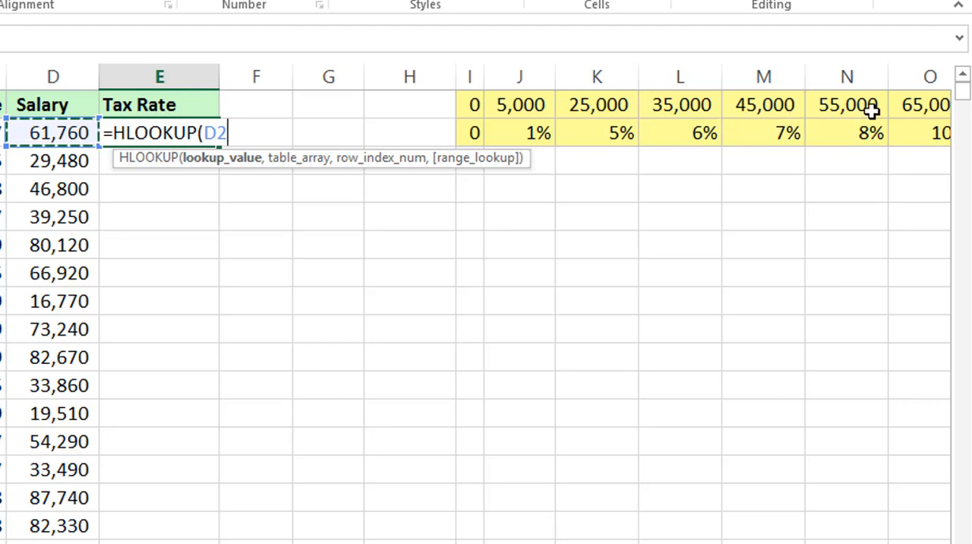
pyautogui.moveTo(870, 132)
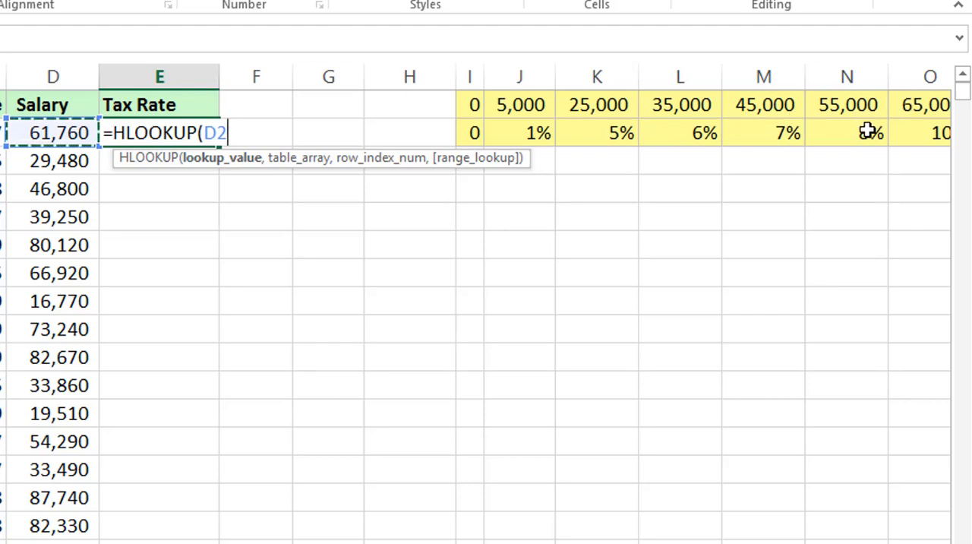
pyautogui.write(',$I$1:$R$2')
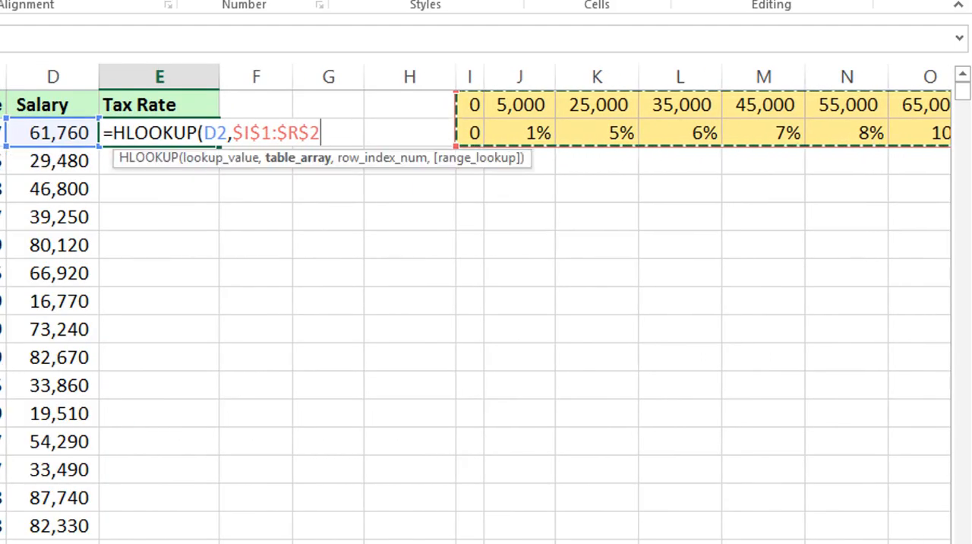
# - Add row index 2 to the E2 HLOOKUP against the absolute I1:R2 table
pyautogui.write(',2')
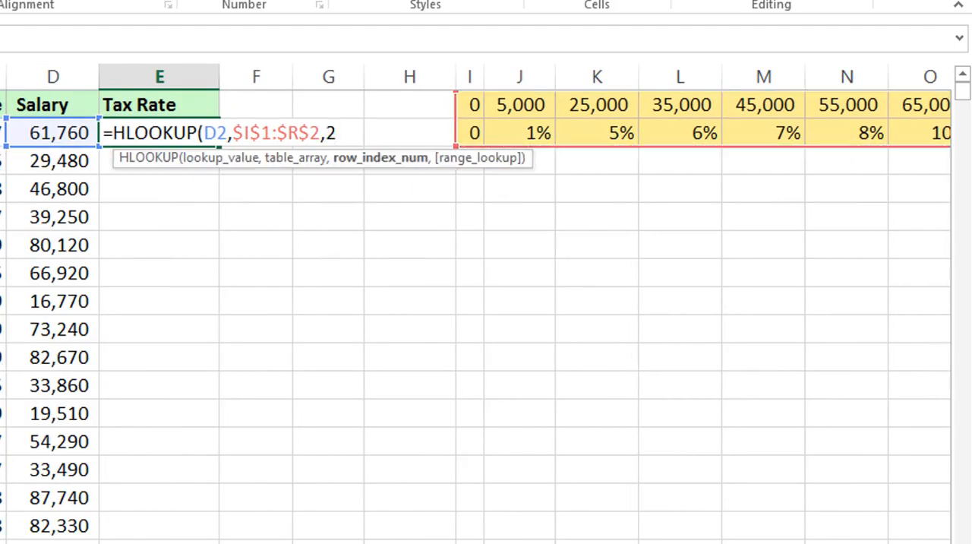
pyautogui.write(')')
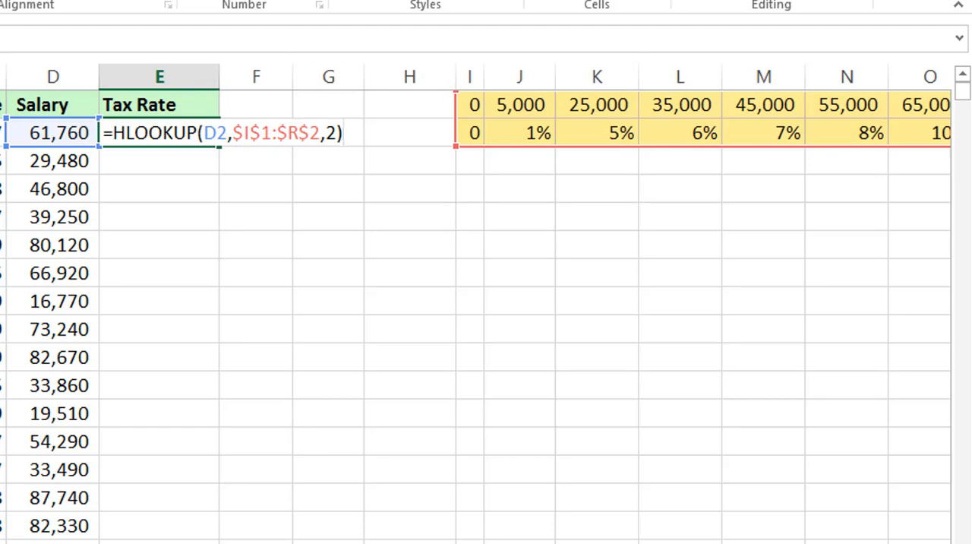
pyautogui.write(',0')
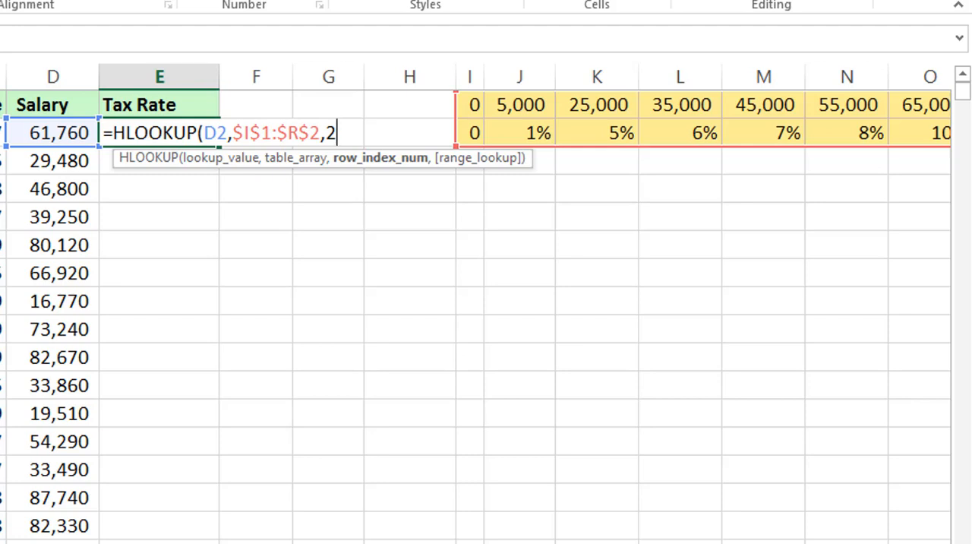
# - Close the HLOOKUP with approximate match so the Tax Rate column fills in
pyautogui.write(')')
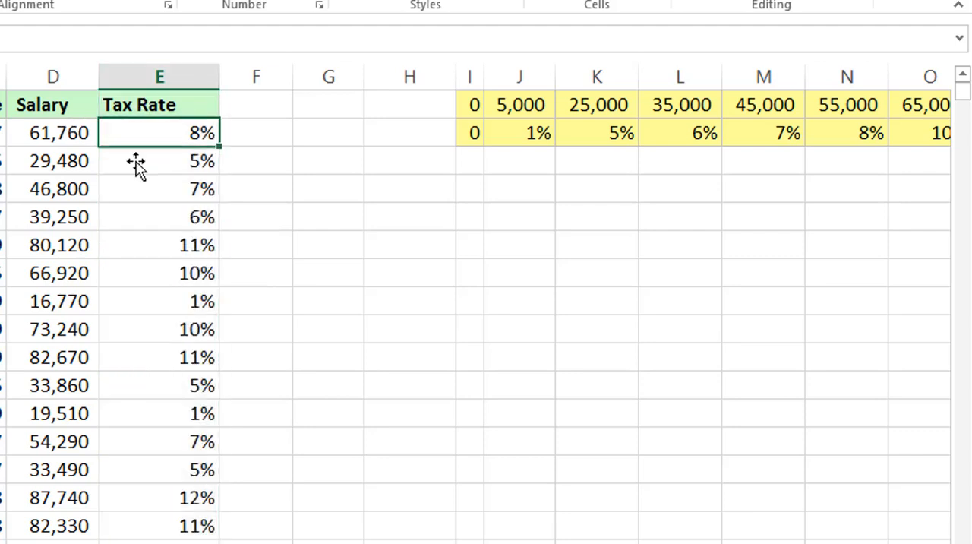
pyautogui.moveTo(148, 340)
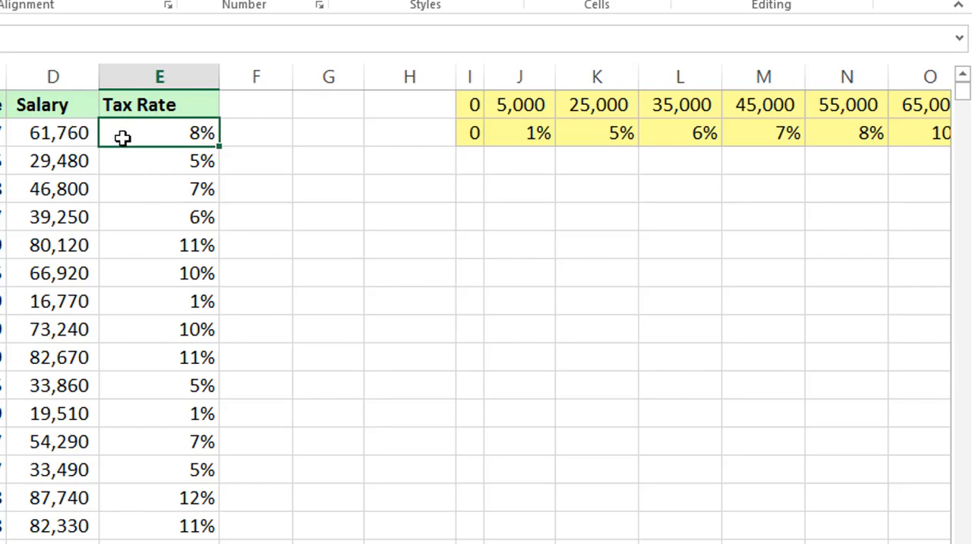
pyautogui.moveTo(102, 160)
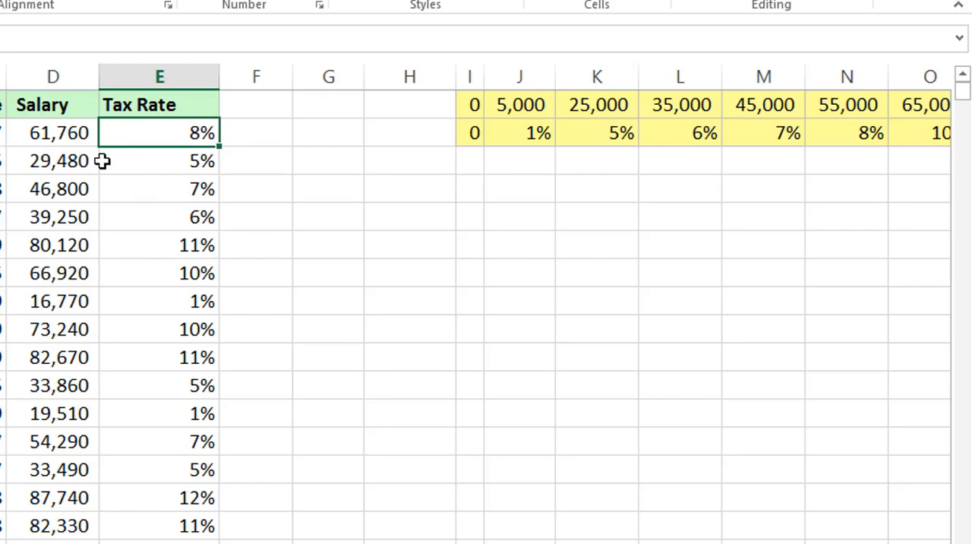